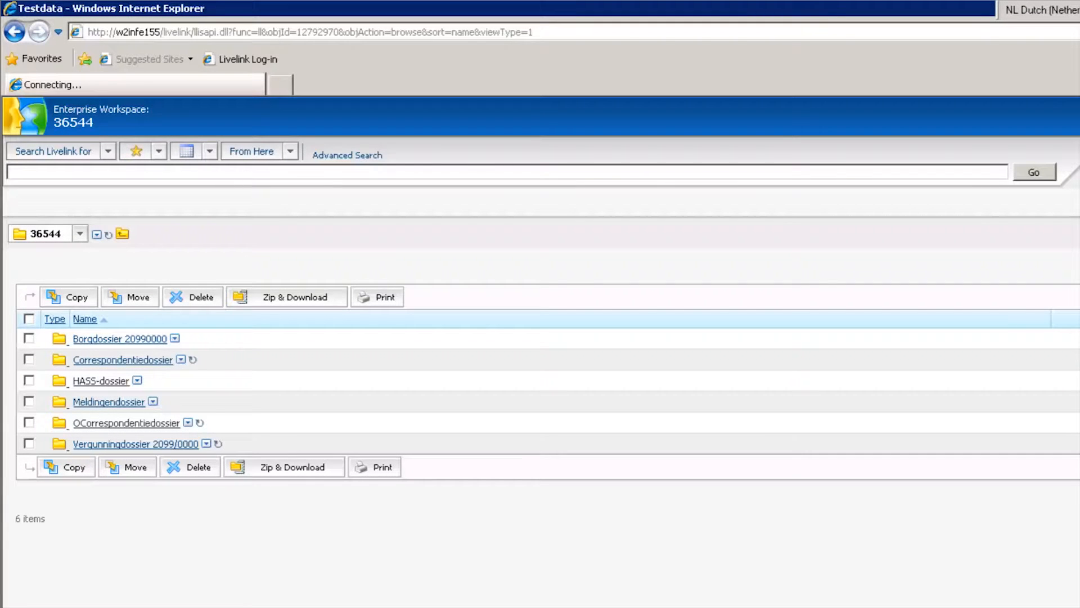
mouse_move(392, 365)
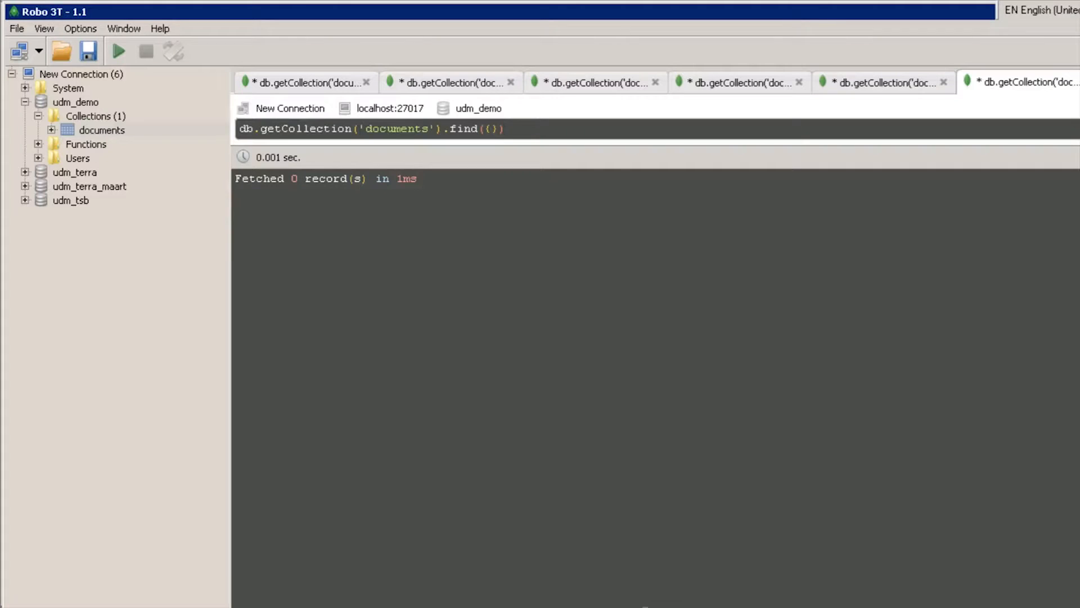
mouse_move(607, 547)
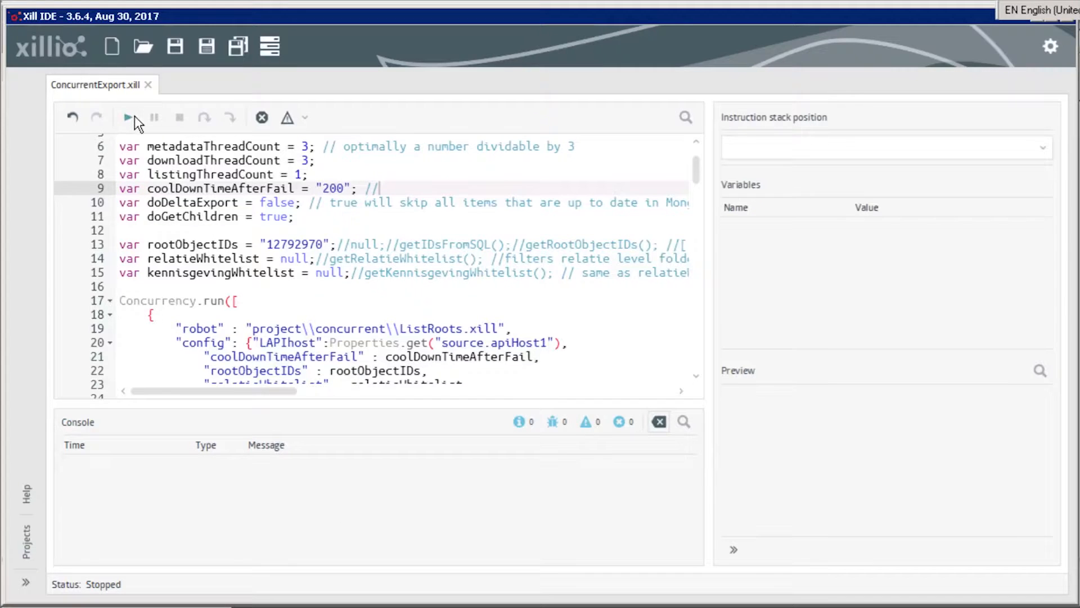
Run the ConcurrentExport.xill robot from its toolbar.
left_click(127, 117)
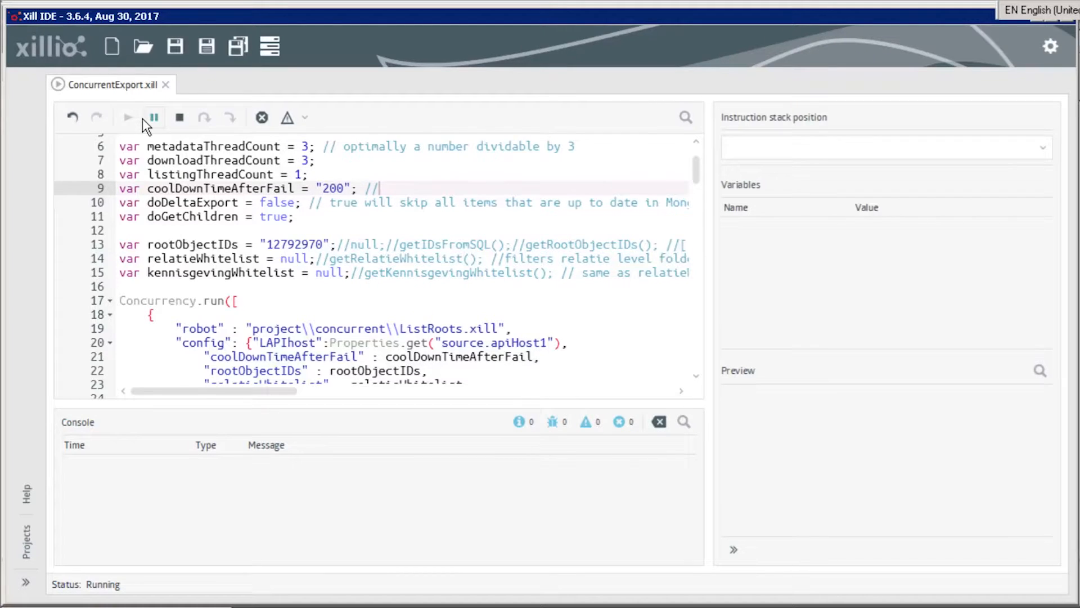
mouse_move(153, 117)
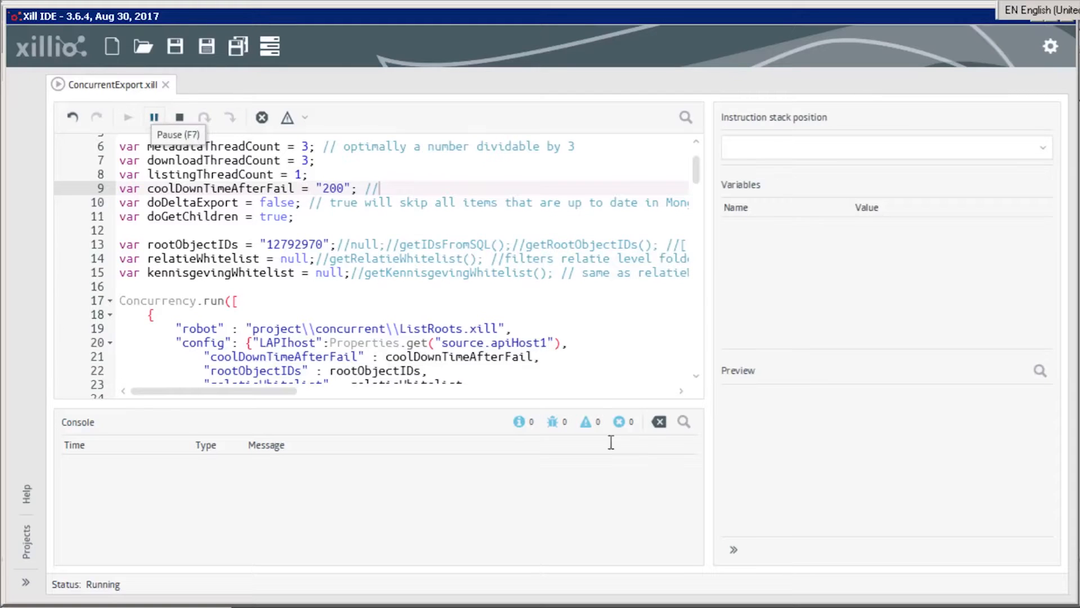
mouse_move(444, 389)
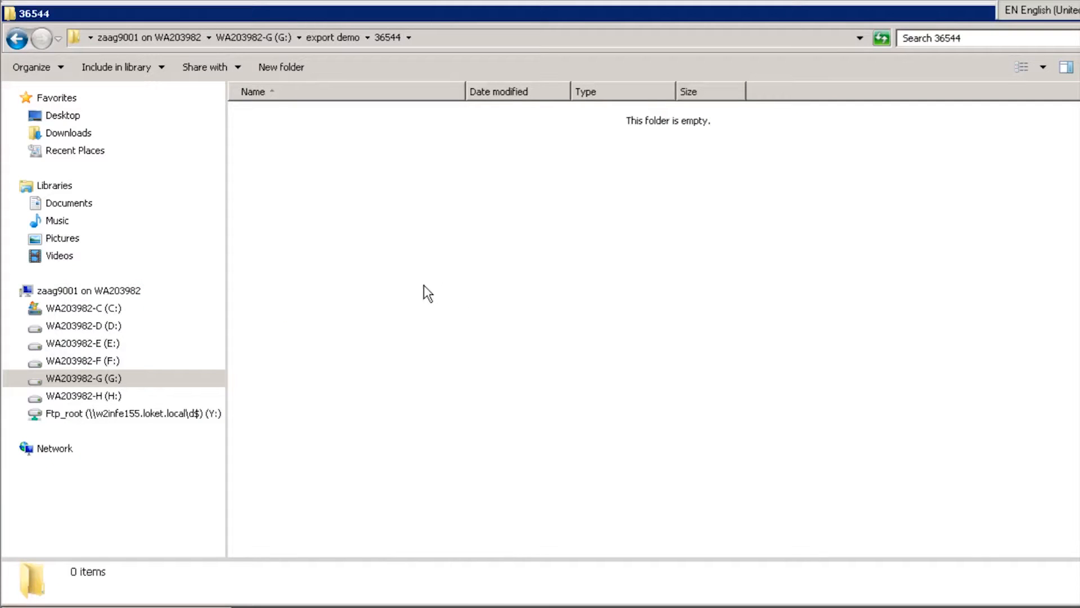
mouse_move(440, 279)
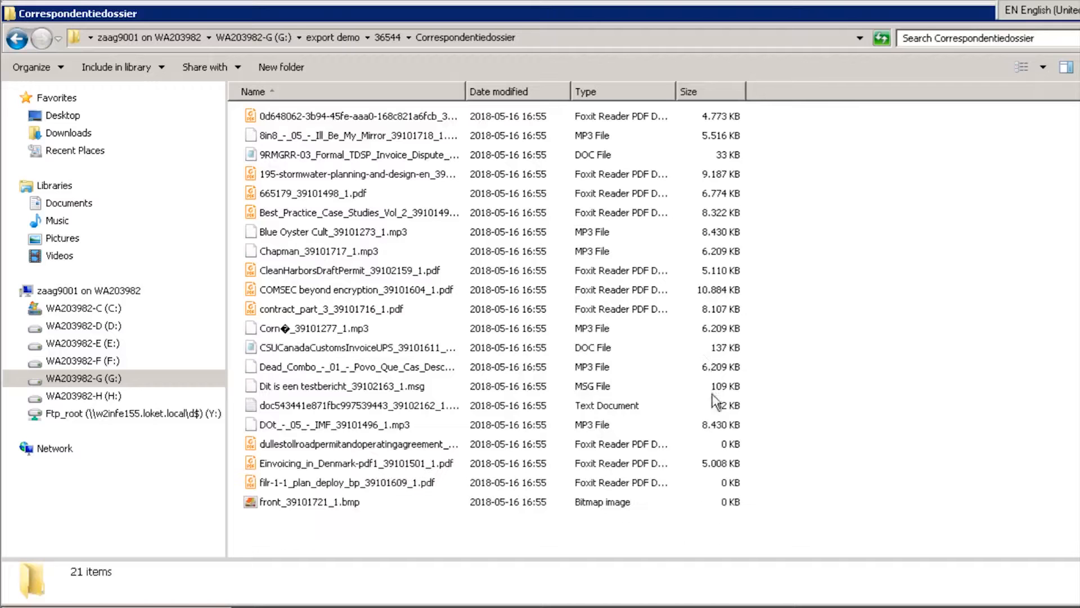
Scroll through the 21 exported files in 36544\Correspondentiedossier.
scroll("down", 3)
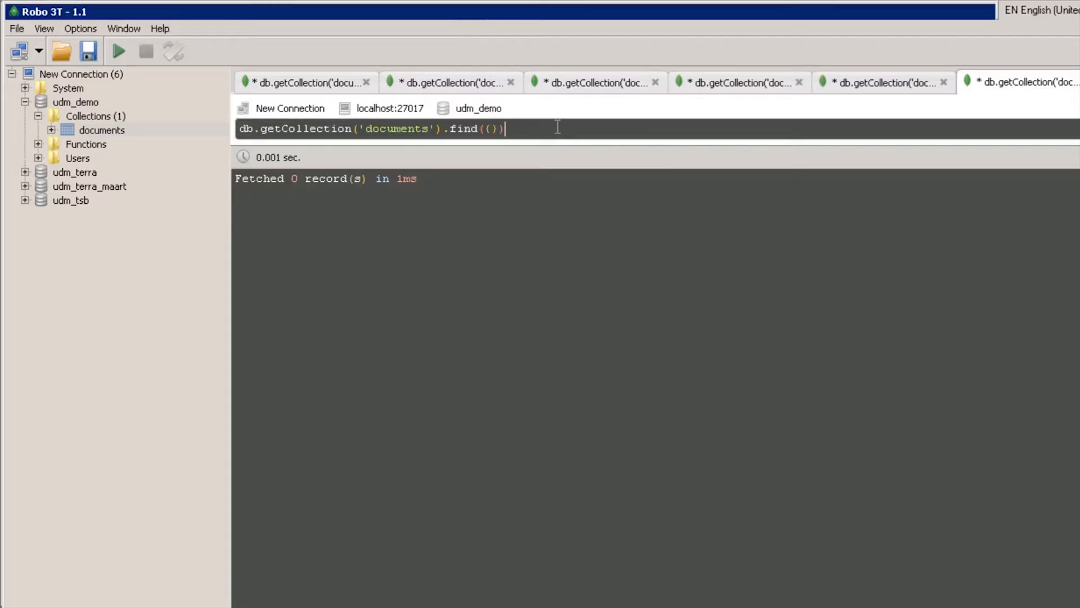
Re-execute the find query and recursively expand document (2), inspecting its folder path value.
left_click(117, 50)
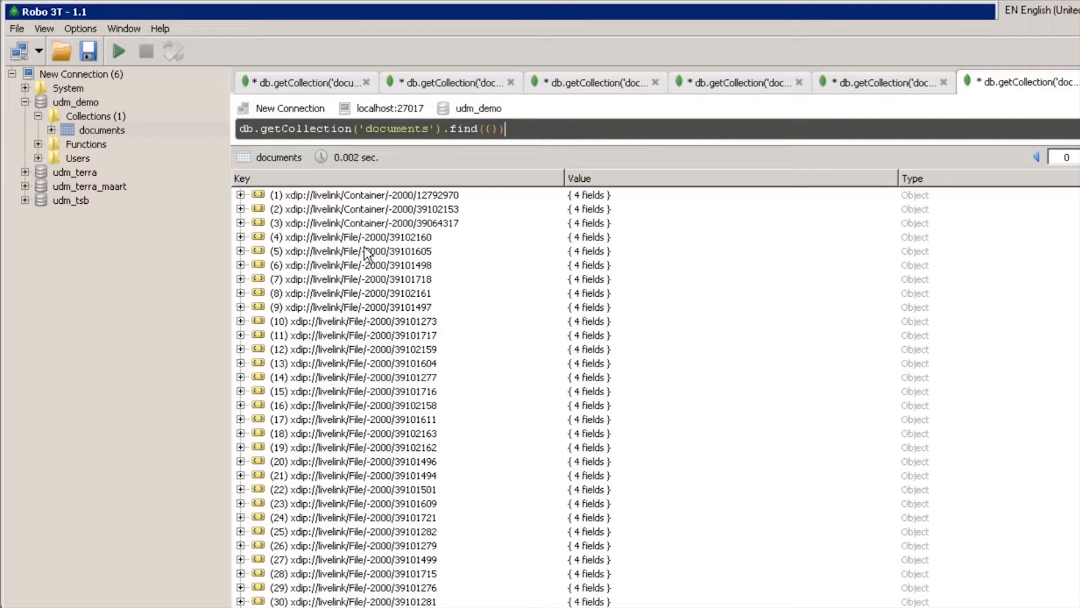
right_click(364, 210)
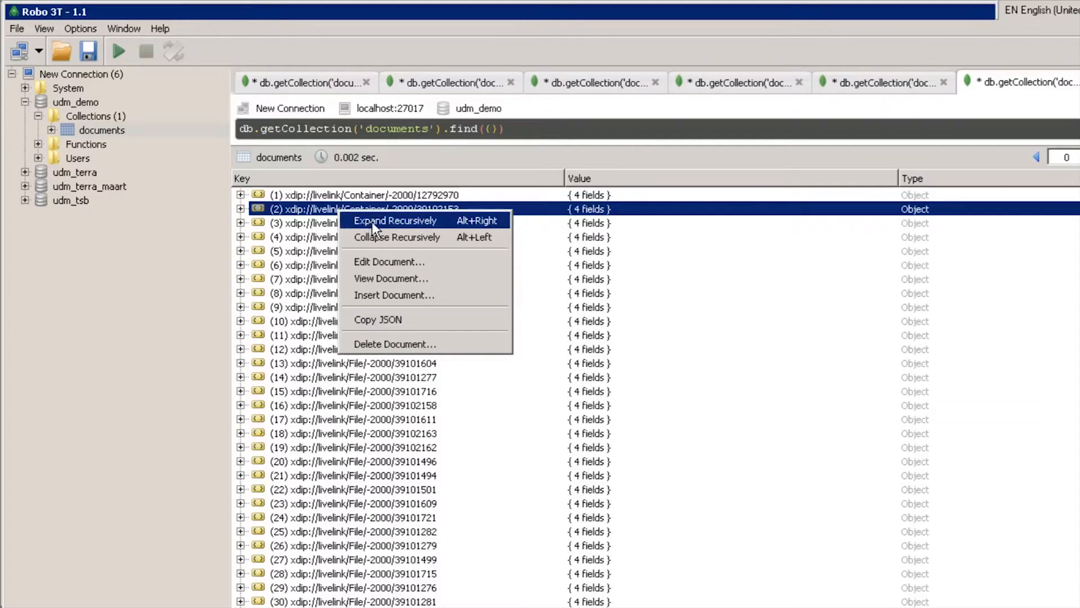
left_click(395, 221)
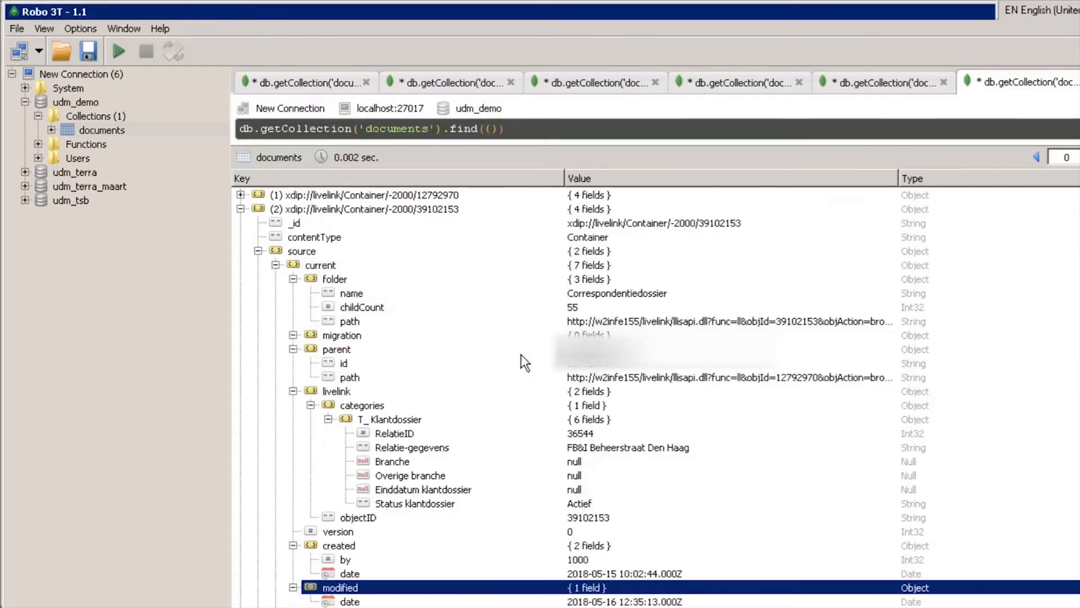
left_click(349, 321)
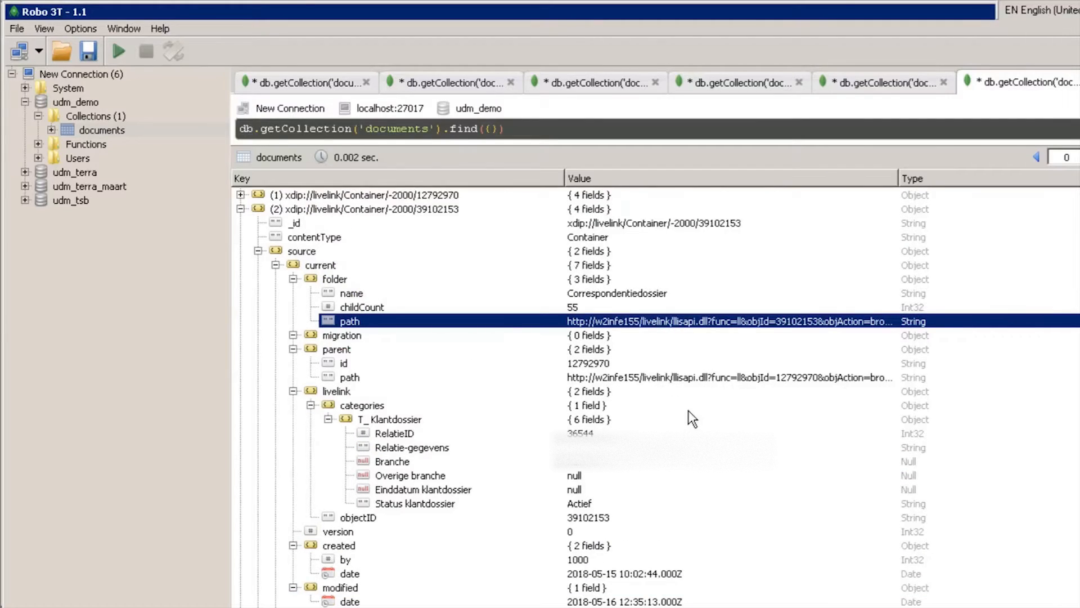
mouse_move(477, 498)
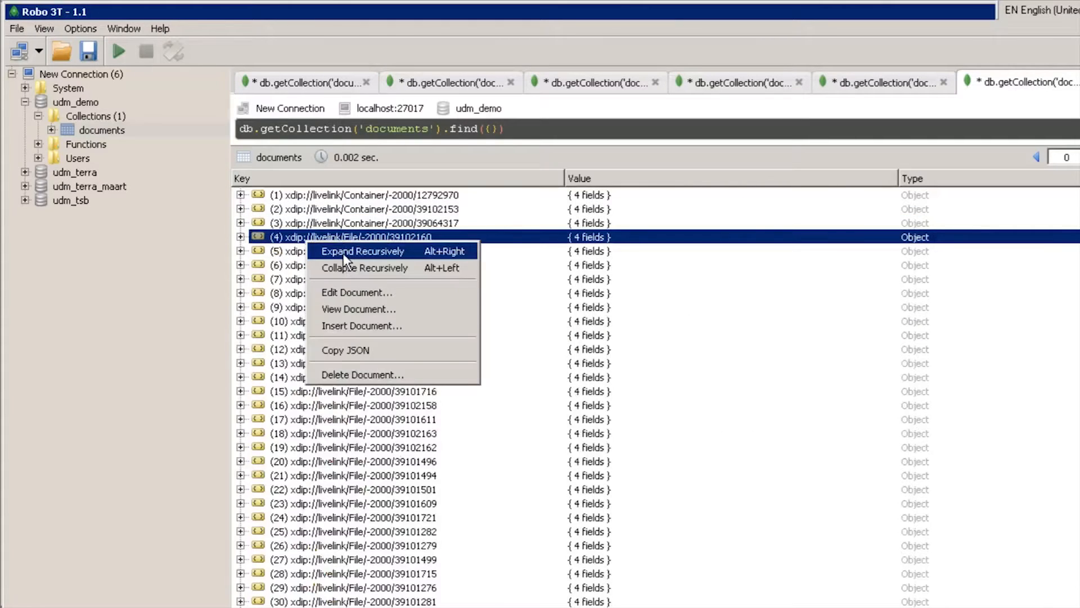
Recursively expand document (4), the exported PDF record, and review its fields.
left_click(361, 249)
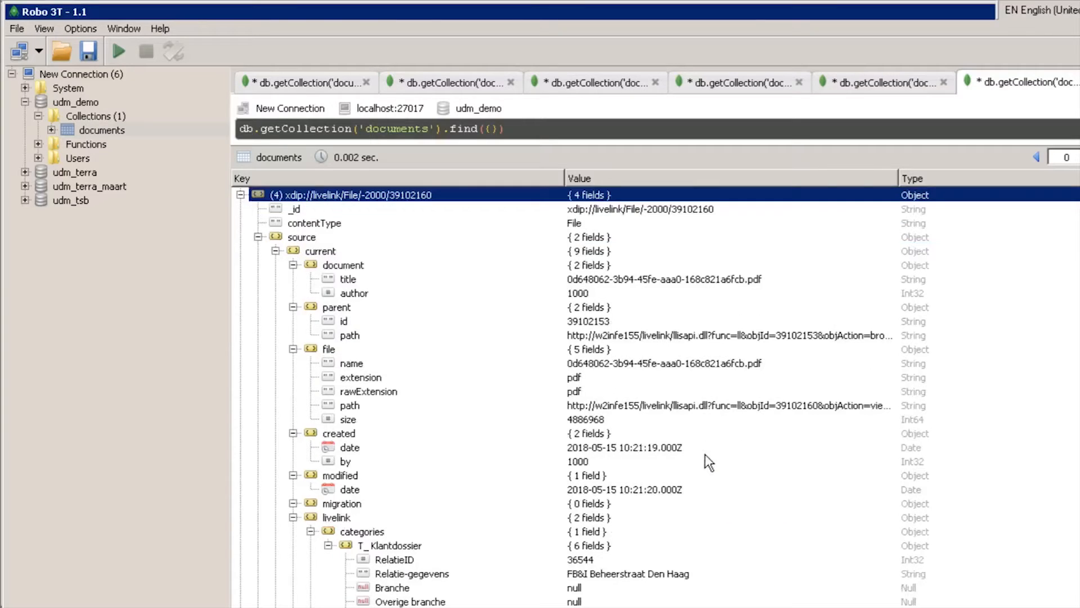
scroll("down", 3)
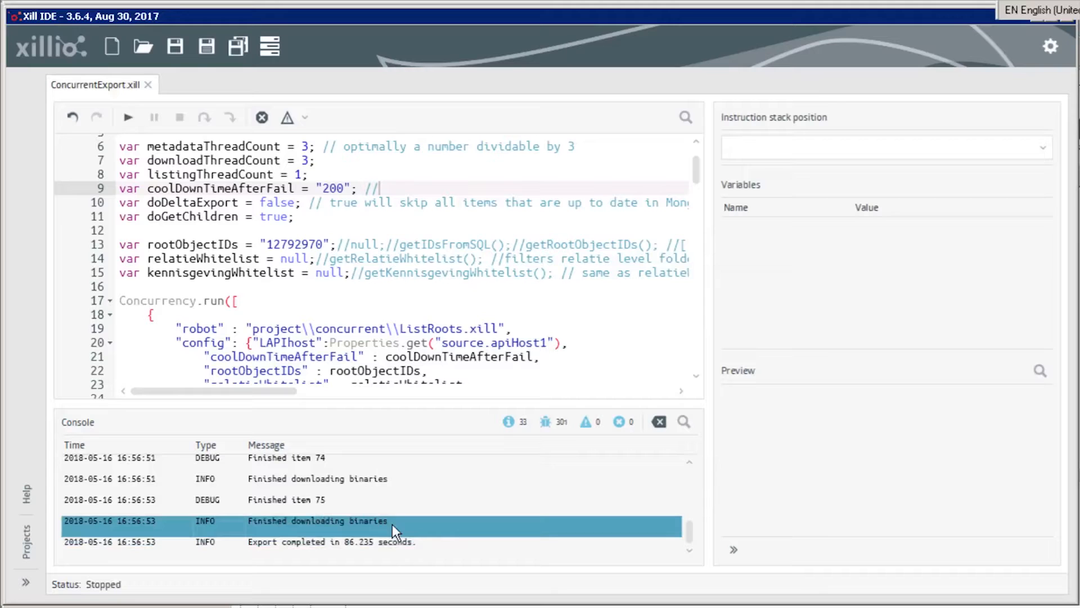
mouse_move(513, 589)
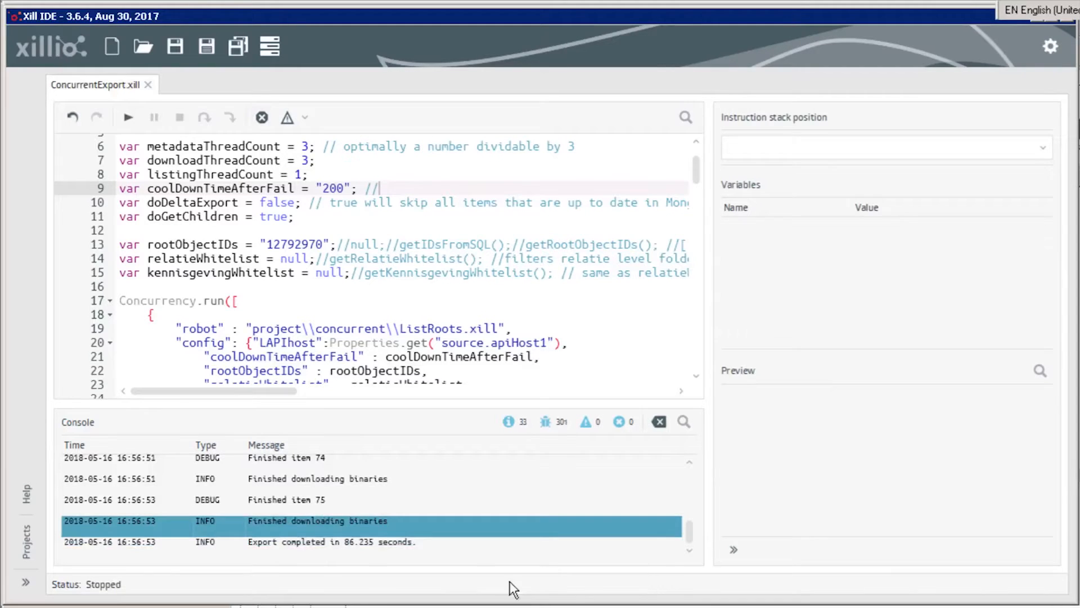
Switch from the finished Xill IDE run to the Windows Explorer window.
left_click(365, 541)
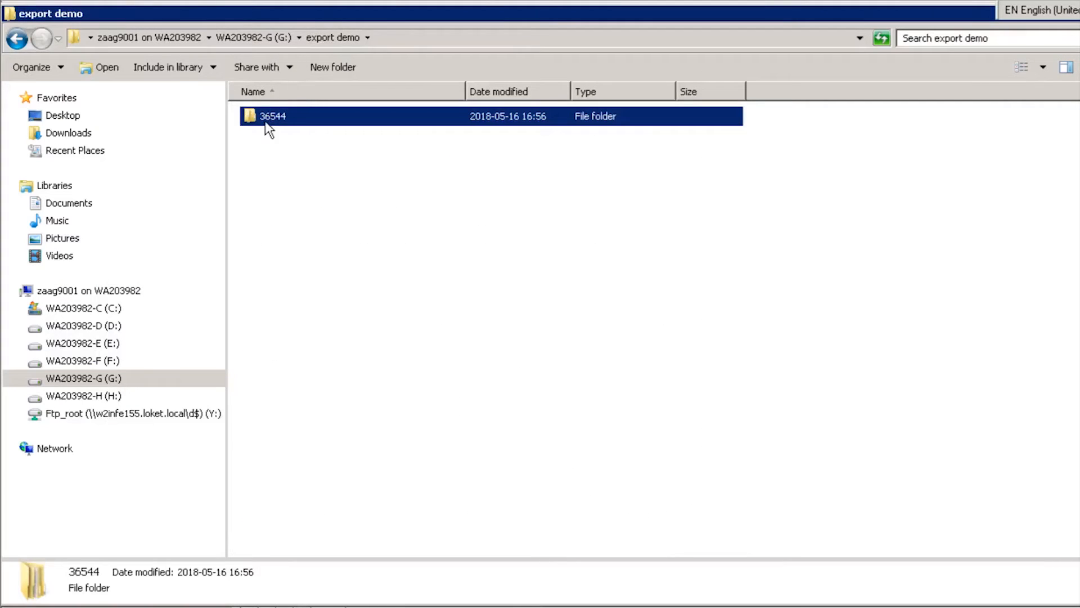
Show the 36544 folder's Properties (827 MB, 57 files, 17 folders) and launch Calculator.
right_click(273, 115)
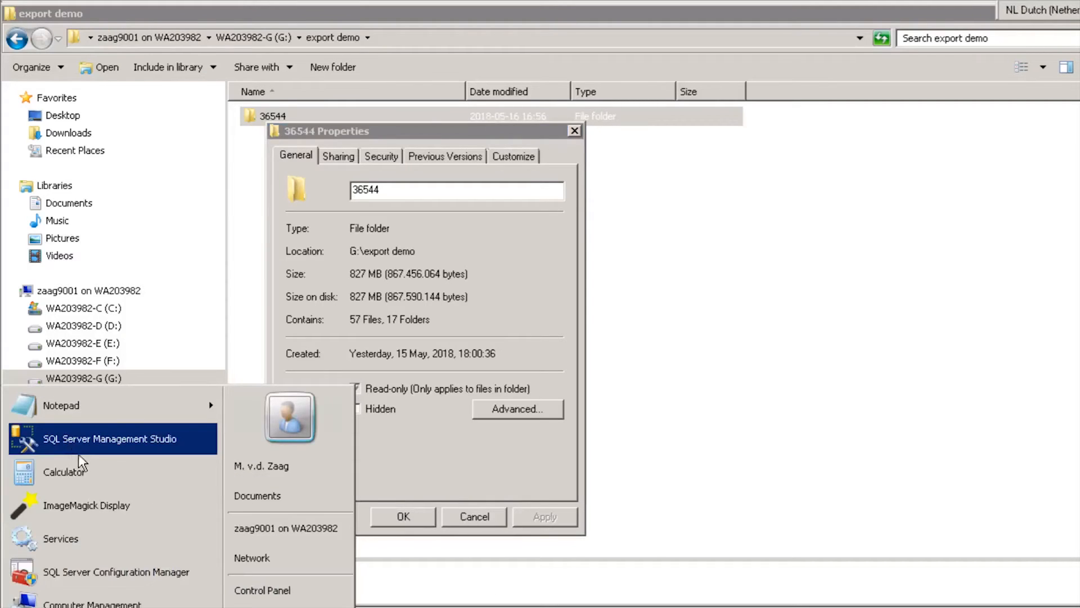
left_click(64, 472)
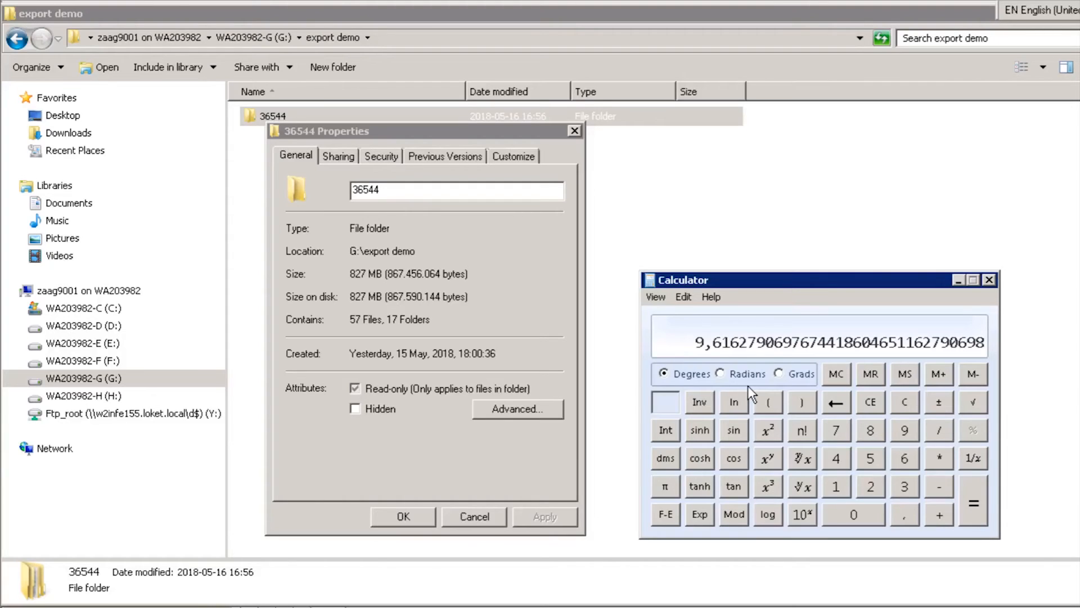
mouse_move(751, 389)
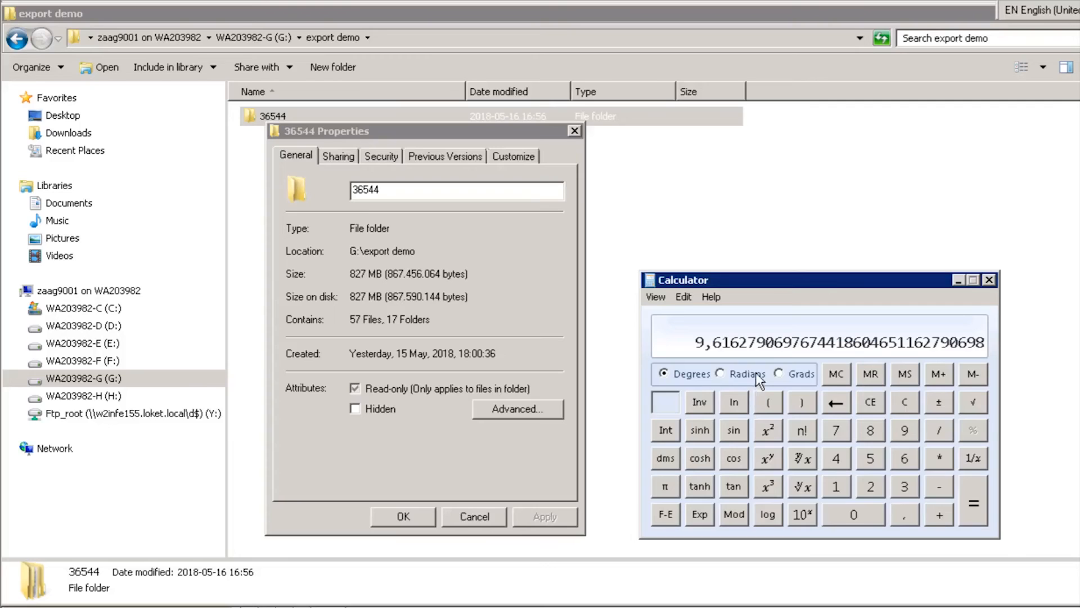
mouse_move(769, 301)
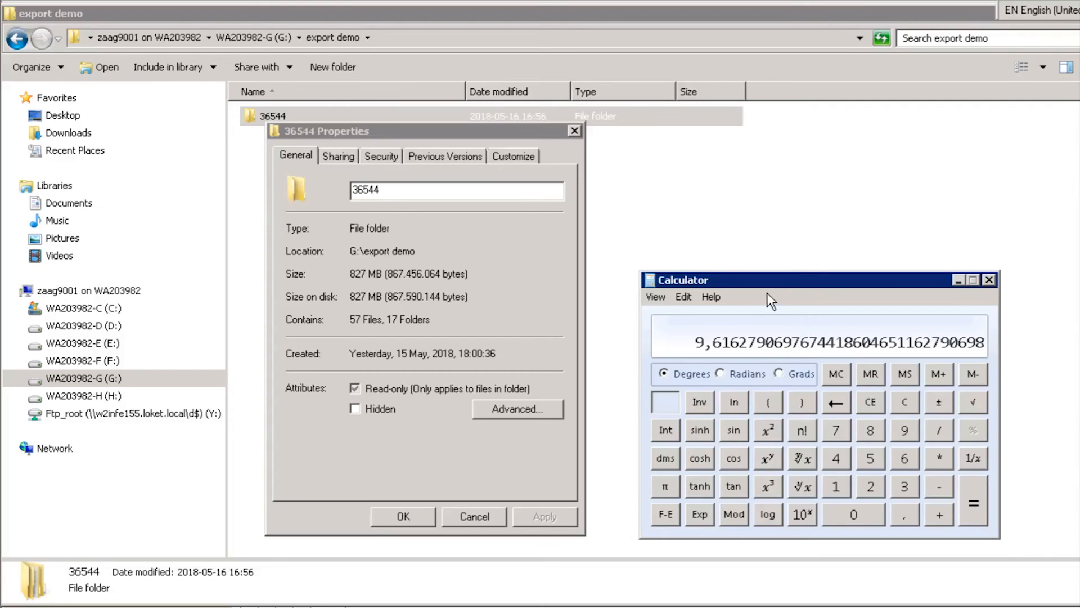